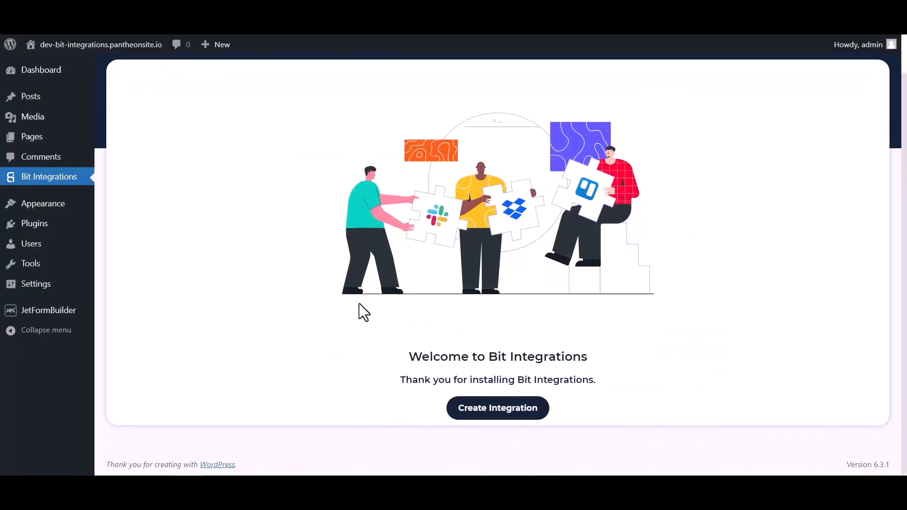
- Search the triggers for 'je' and pick JetForm Builder as the integration trigger
type("jet")
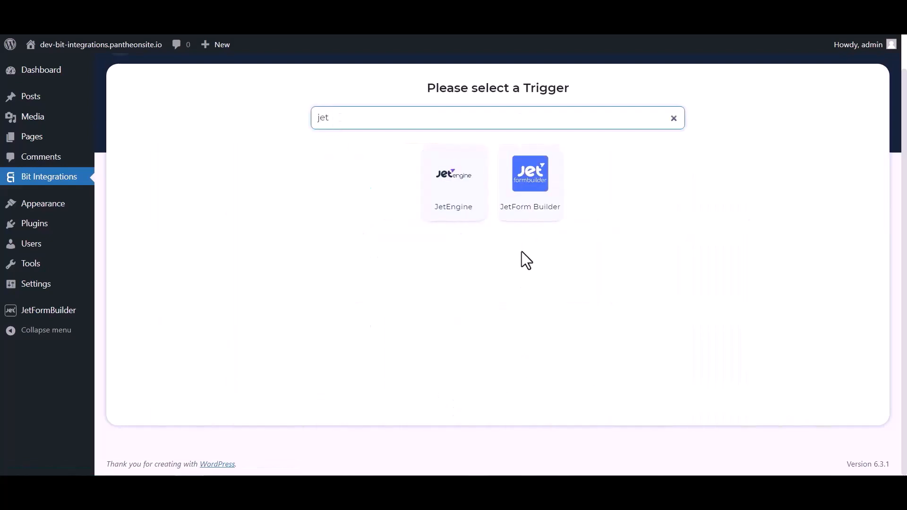
left_click(530, 174)
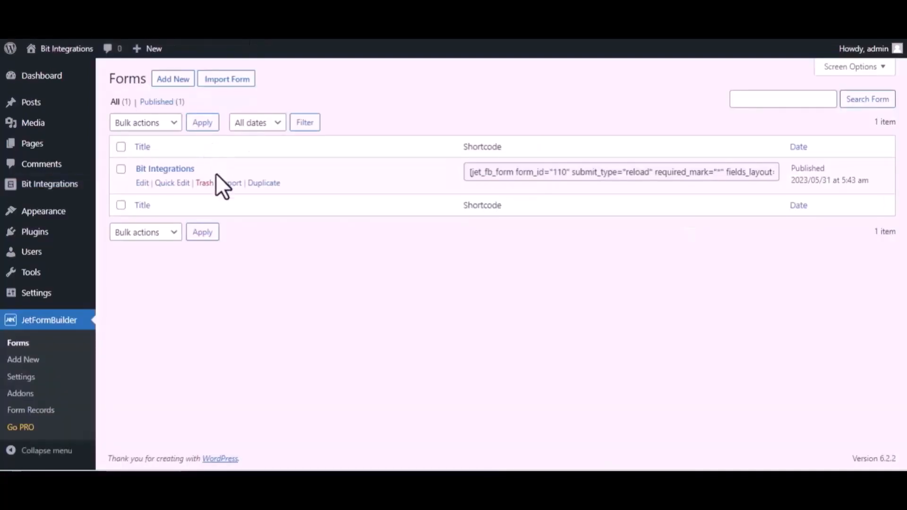
- Open the Bit Integrations form for editing and expand its Post Submit Actions settings
left_click(142, 183)
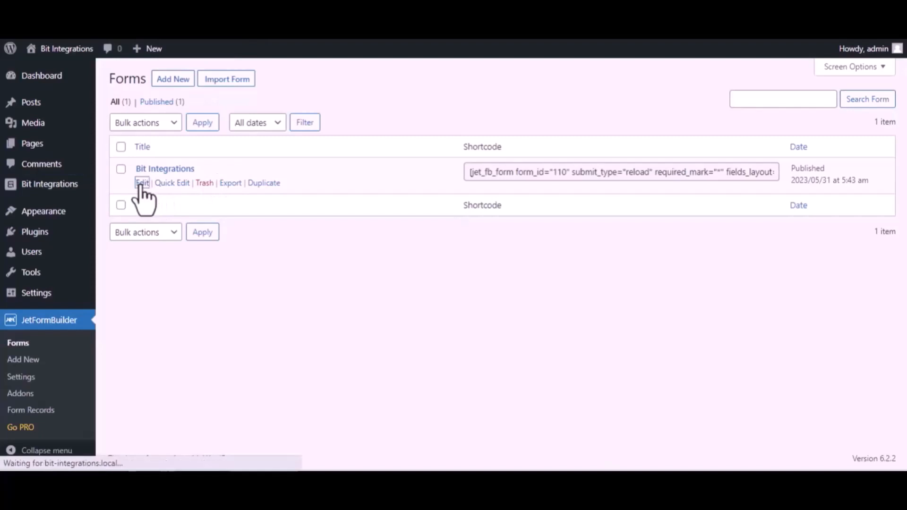
left_click(142, 183)
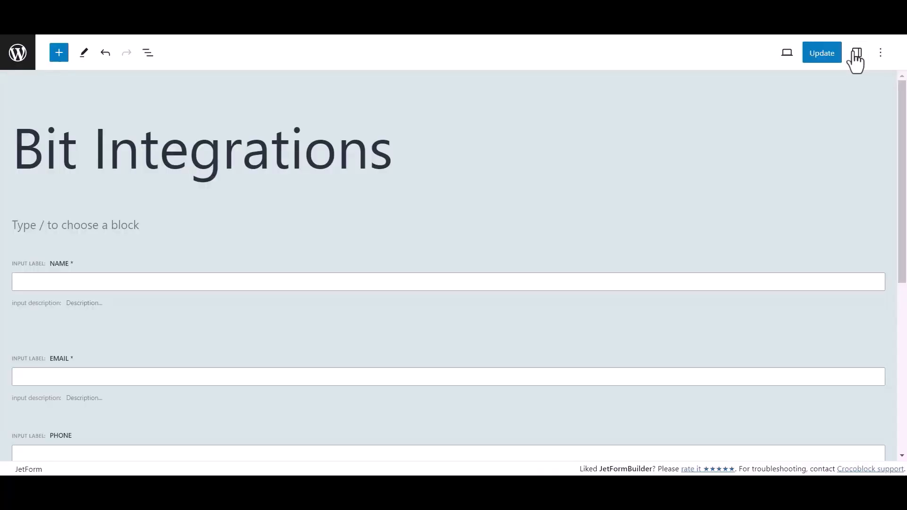
left_click(857, 52)
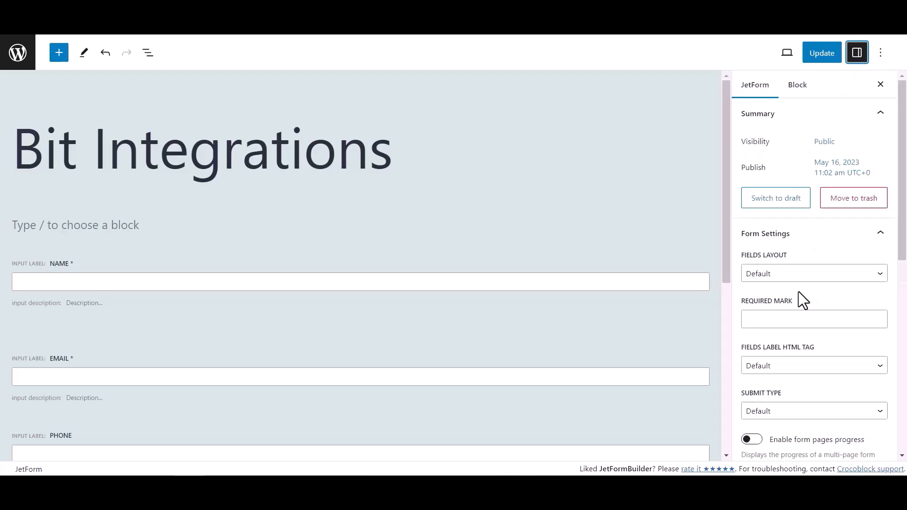
scroll("down", 3)
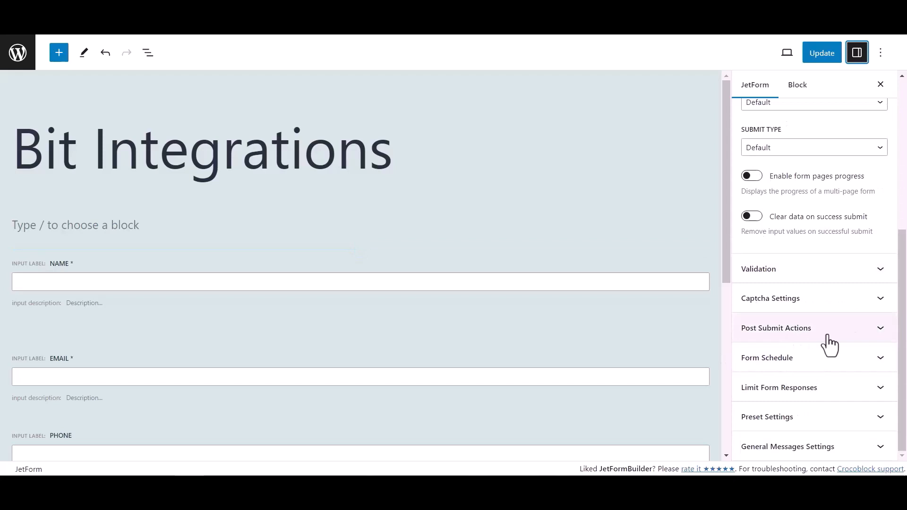
left_click(776, 328)
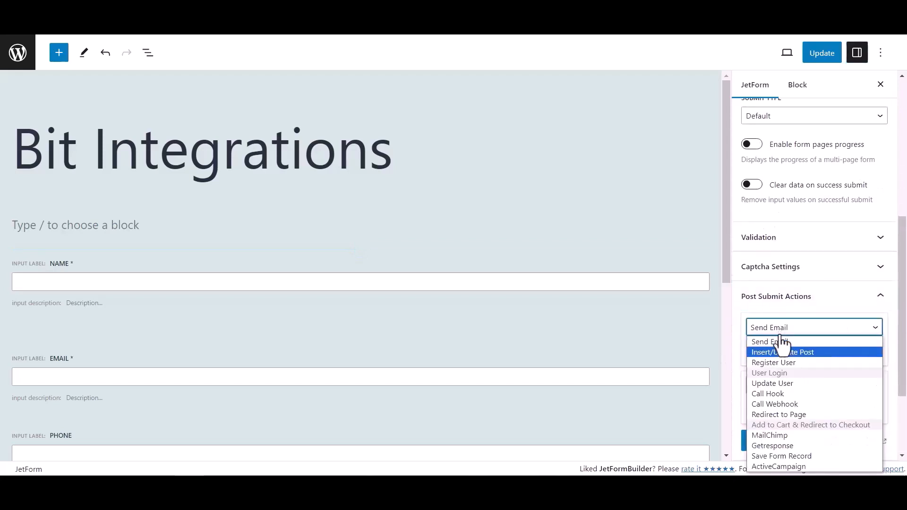
- Add a Call Webhook action with the Bit Integrations callback URL and update the form
left_click(774, 404)
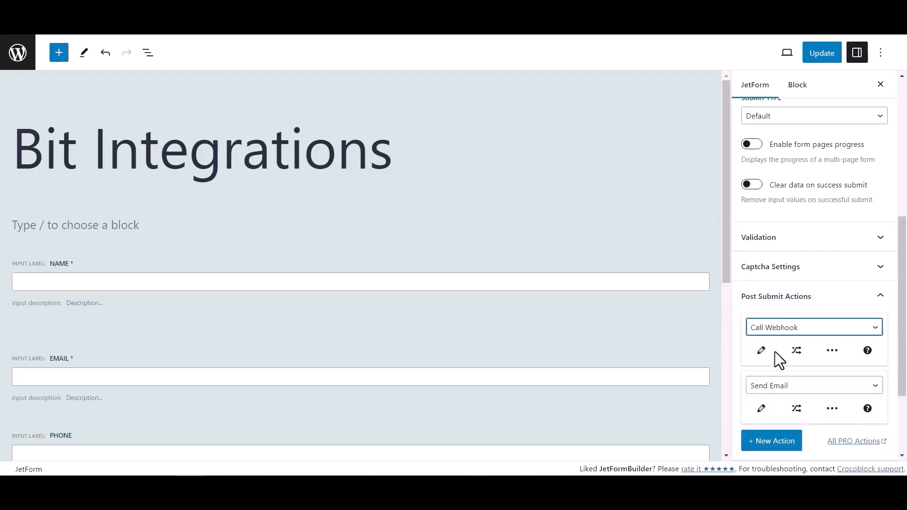
left_click(761, 350)
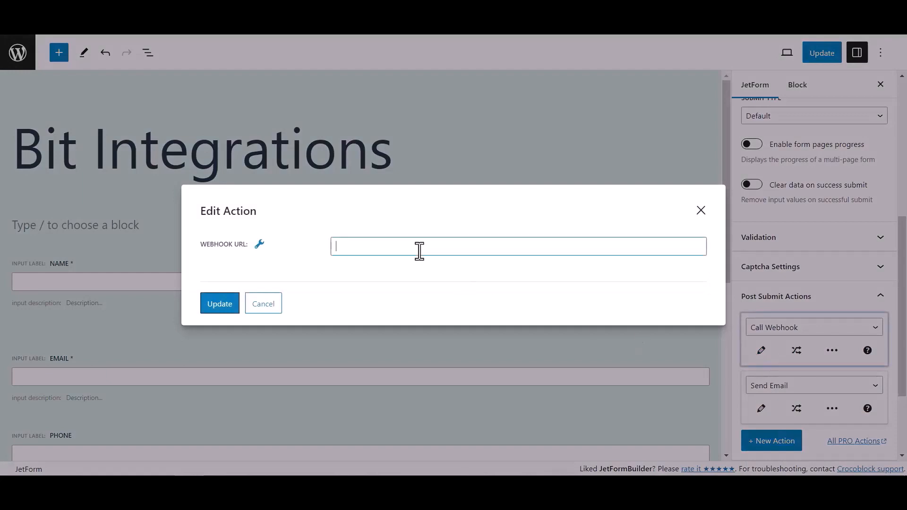
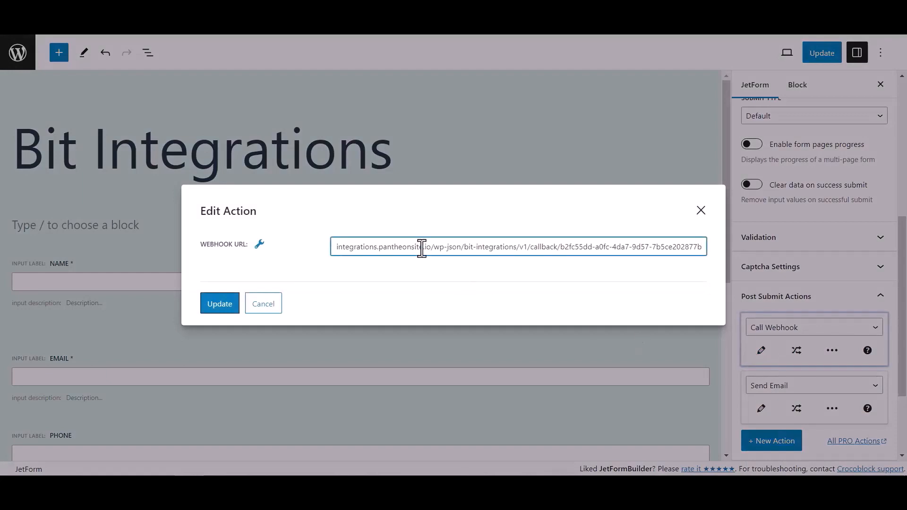
left_click(219, 304)
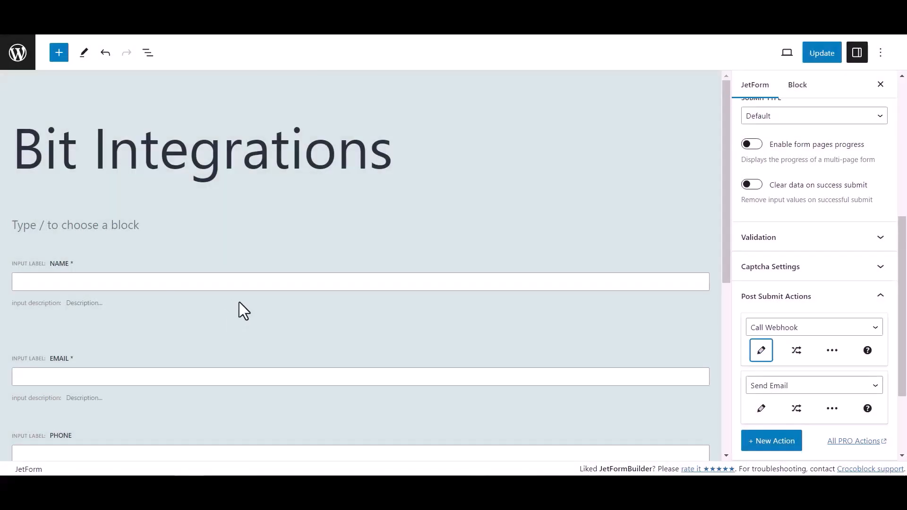
mouse_move(821, 52)
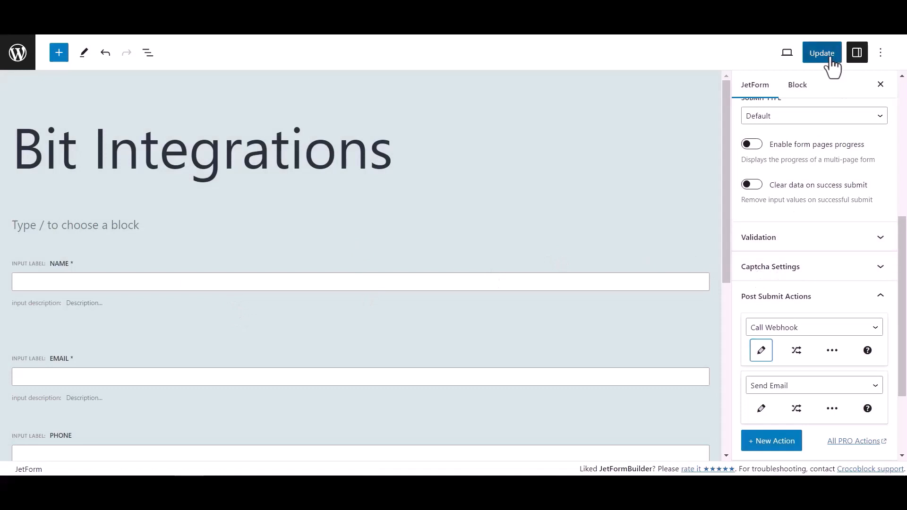
left_click(822, 52)
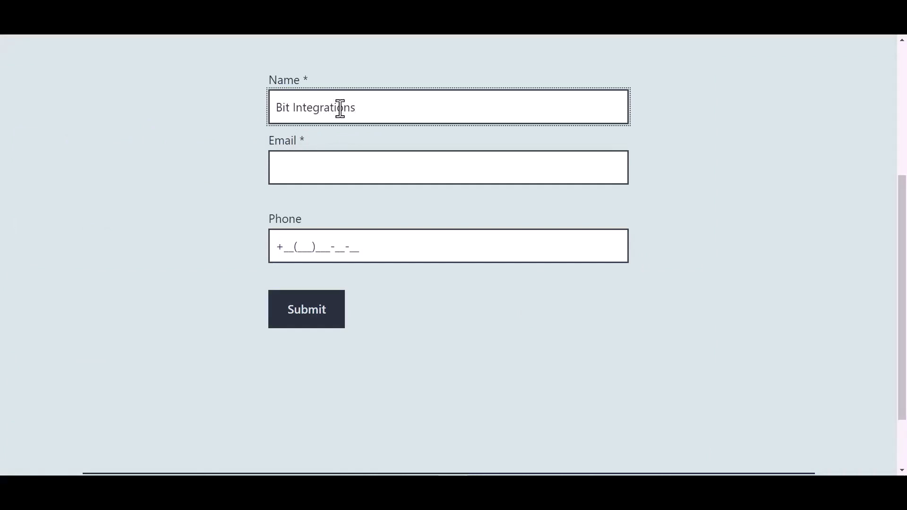
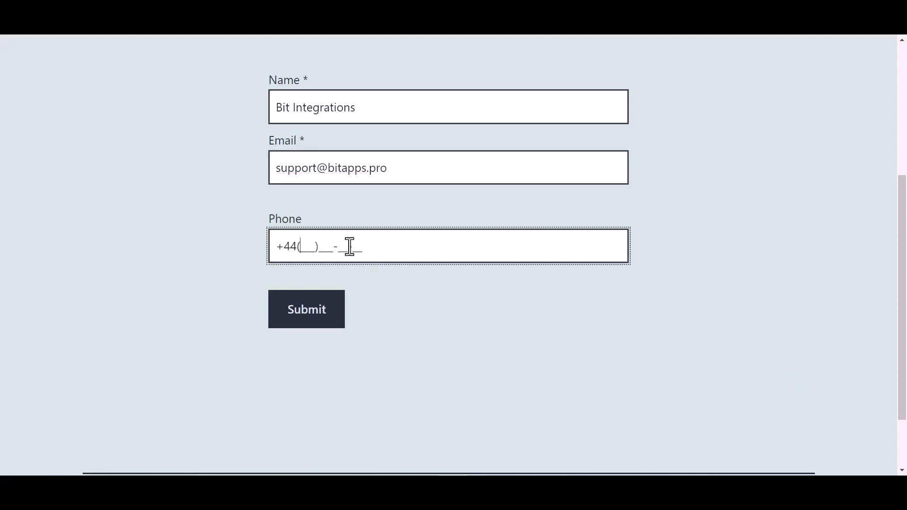
- Fill the front-end form's email and phone (4555) fields and submit it
type("4555")
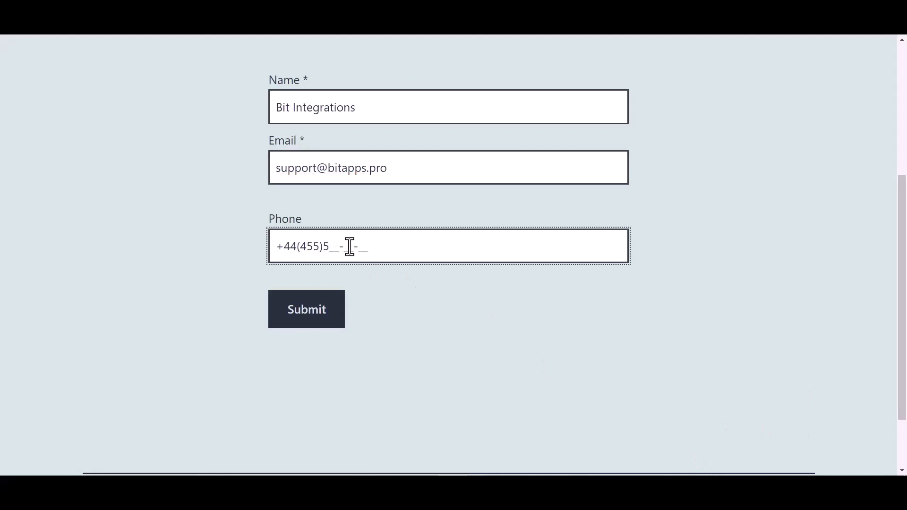
left_click(306, 309)
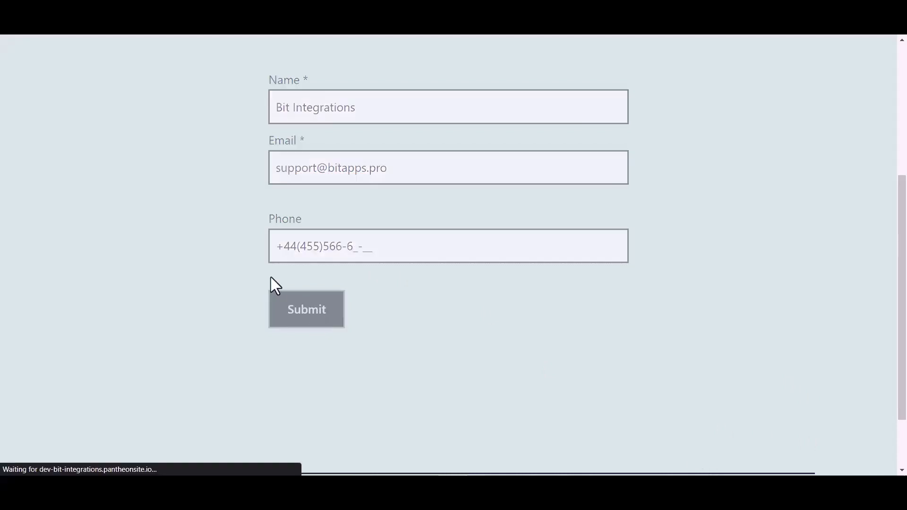
left_click(307, 309)
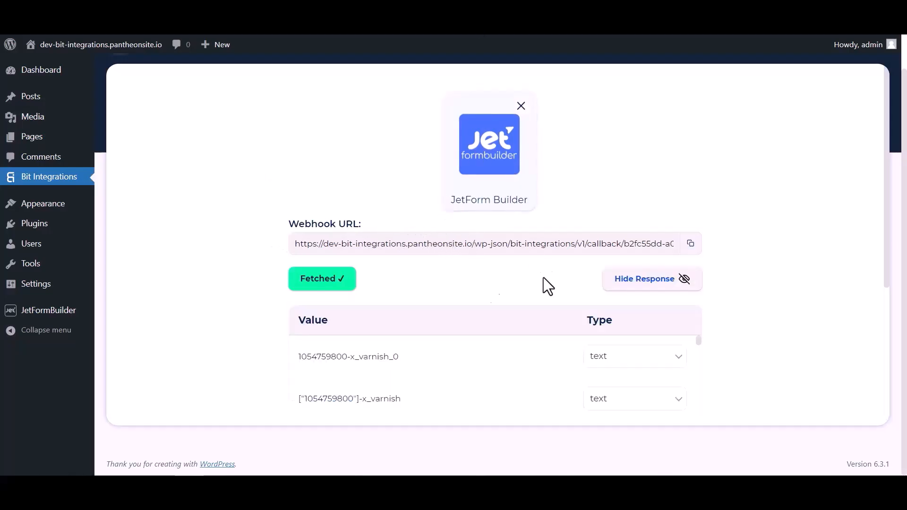
- Move past the fetched response and select Google Sheet as the action via 'goog' search
scroll("down", 3)
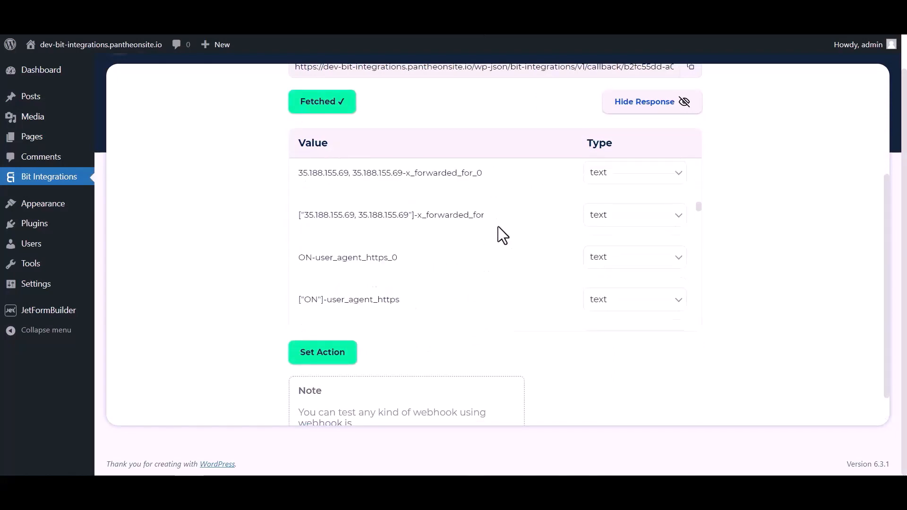
left_click(323, 353)
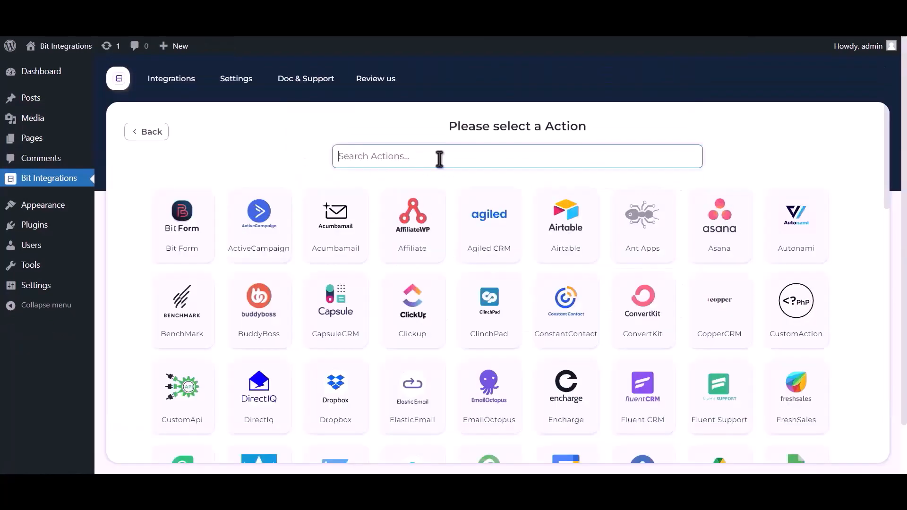
type("google sheet")
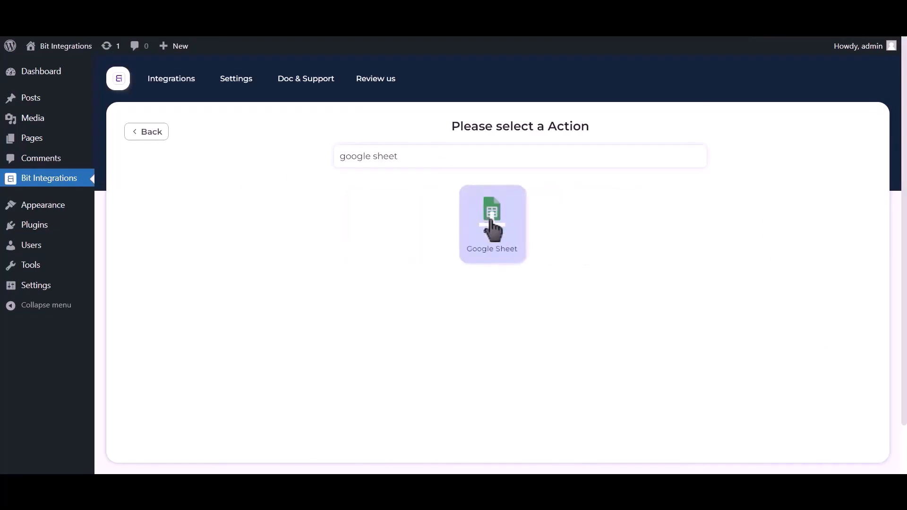
left_click(492, 222)
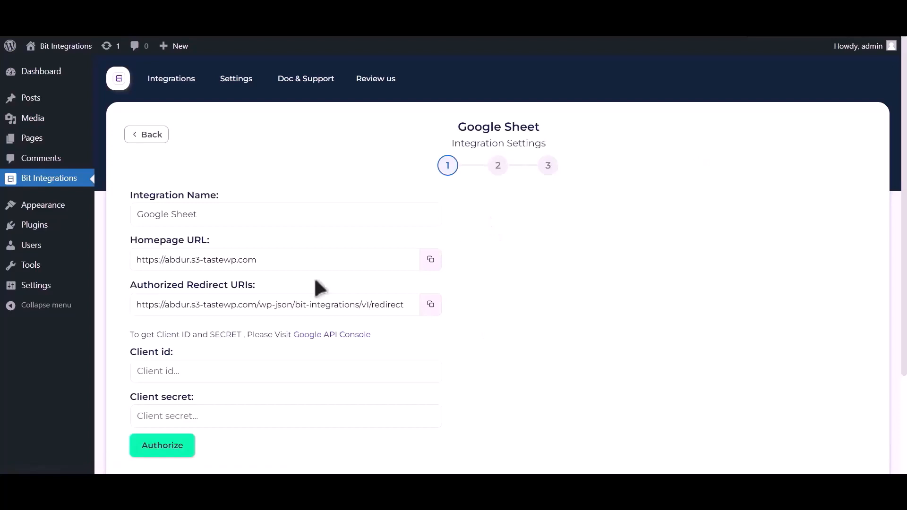
left_click_drag(130, 335, 292, 334)
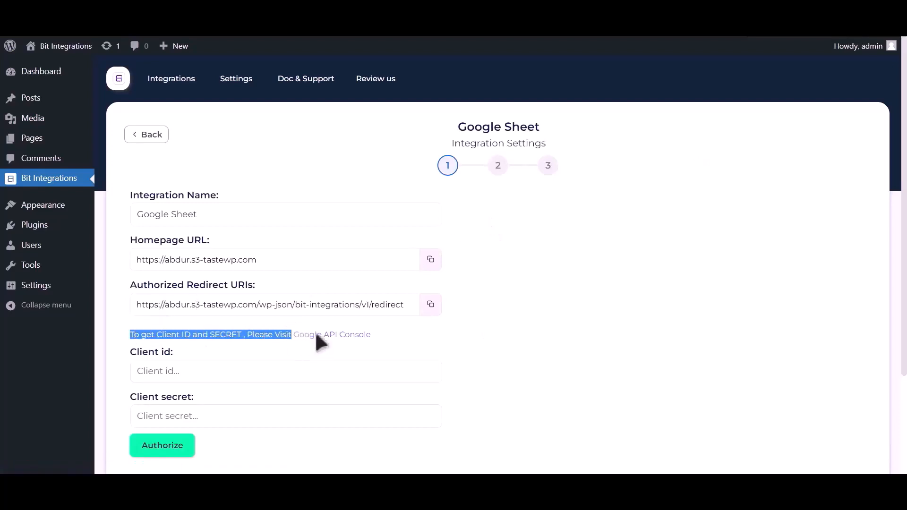
- Open the Google API console and enable the Google Drive API
left_click(332, 335)
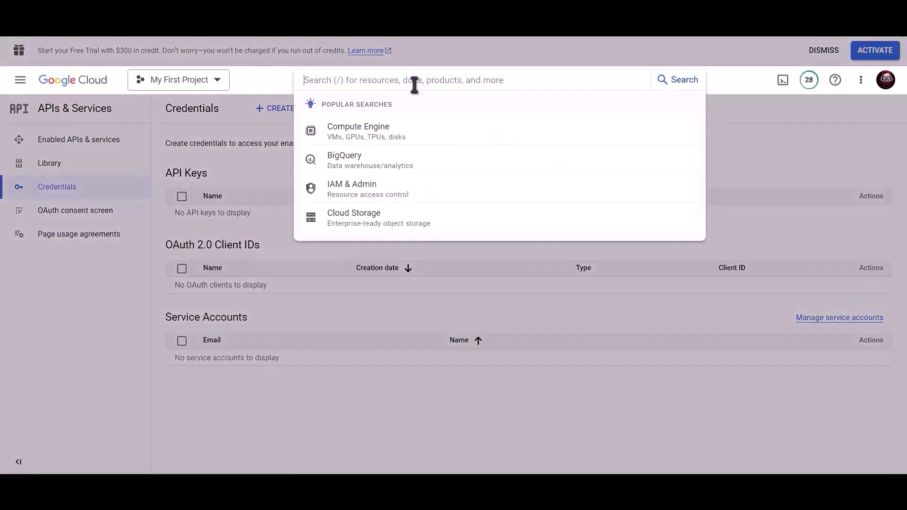
type("Google drive api")
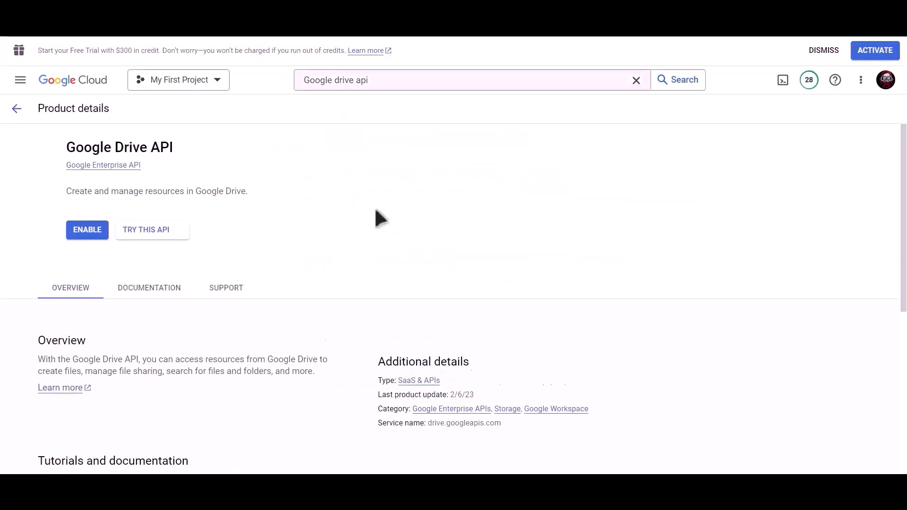
left_click(87, 229)
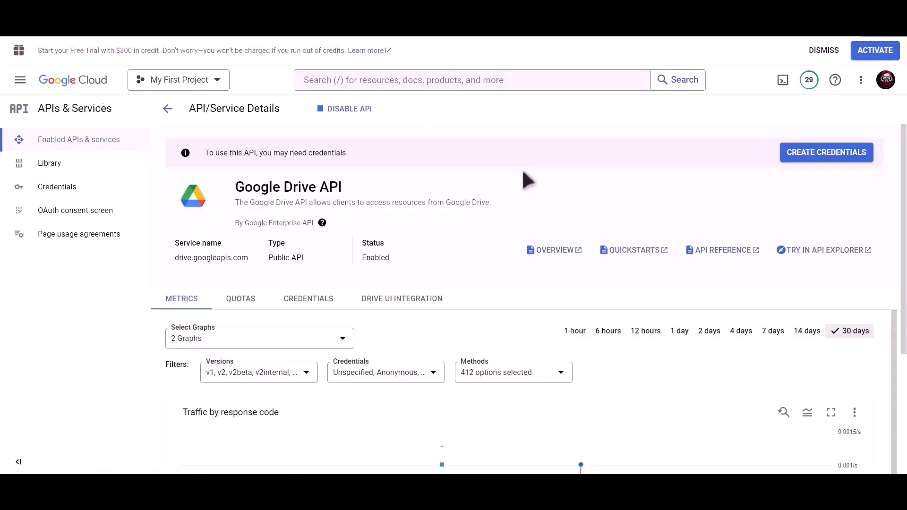
- Find the Google Sheets API and enable it for the project
type("google sheet")
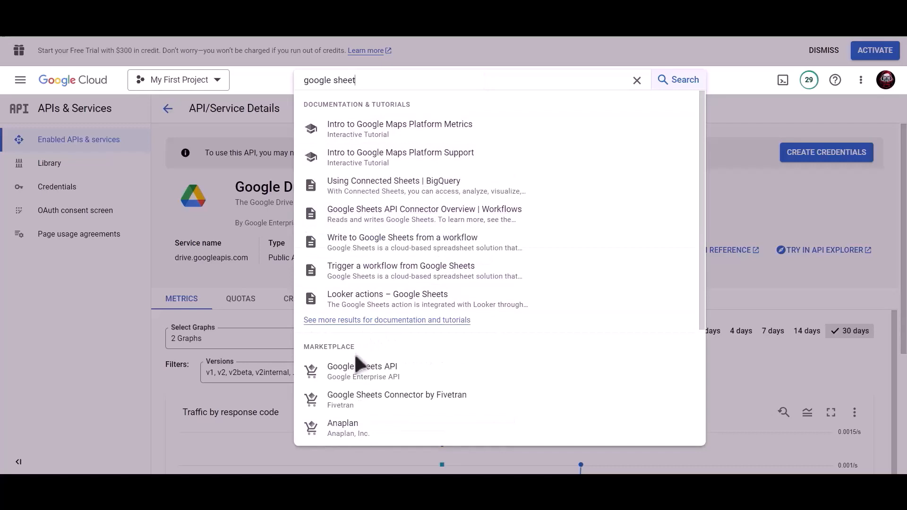
left_click(361, 371)
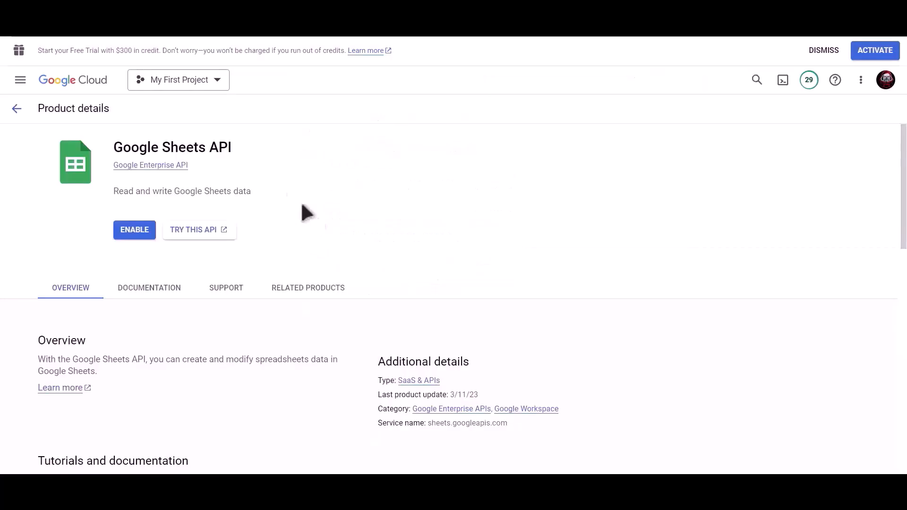
left_click(134, 229)
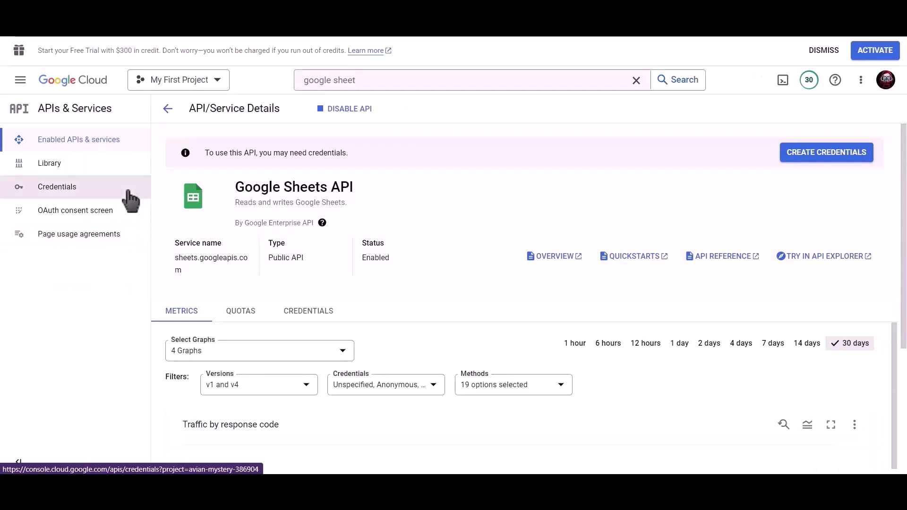
- Start a Web application OAuth client ID named 'Bit Int' and add the copied redirect URI
left_click(57, 186)
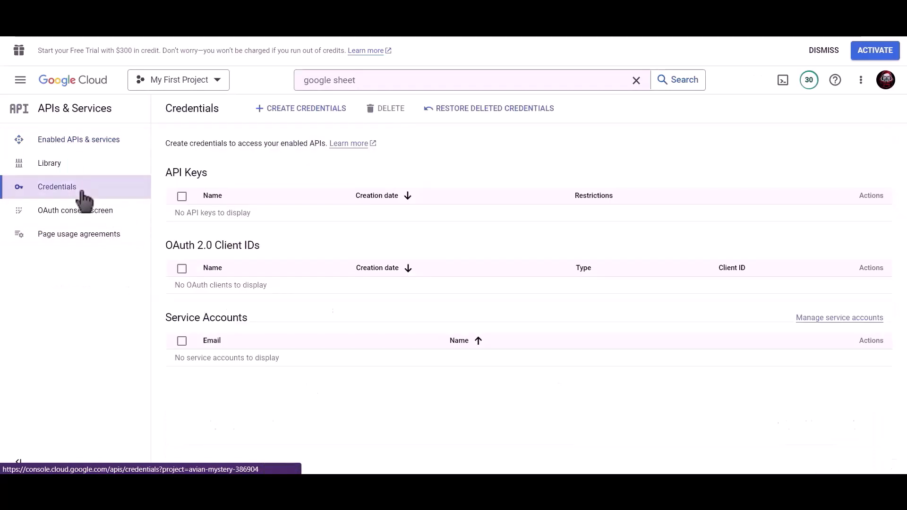
left_click(307, 108)
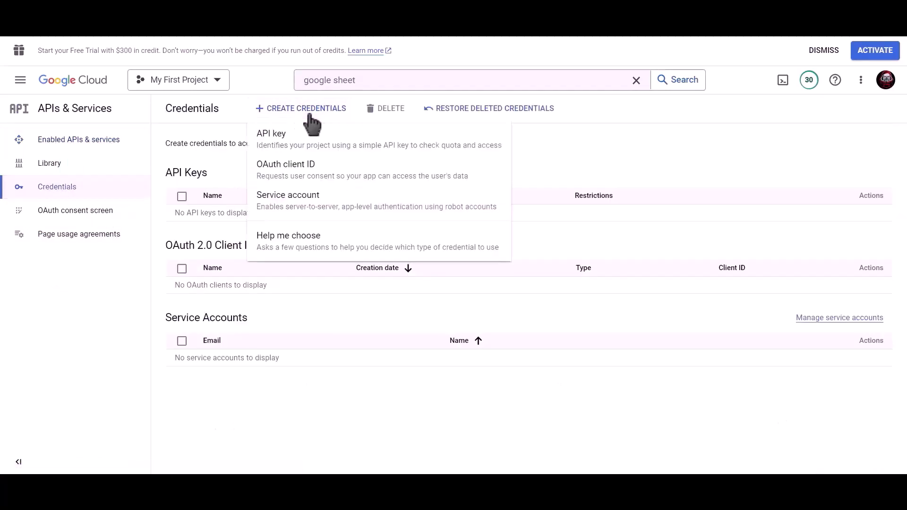
left_click(286, 164)
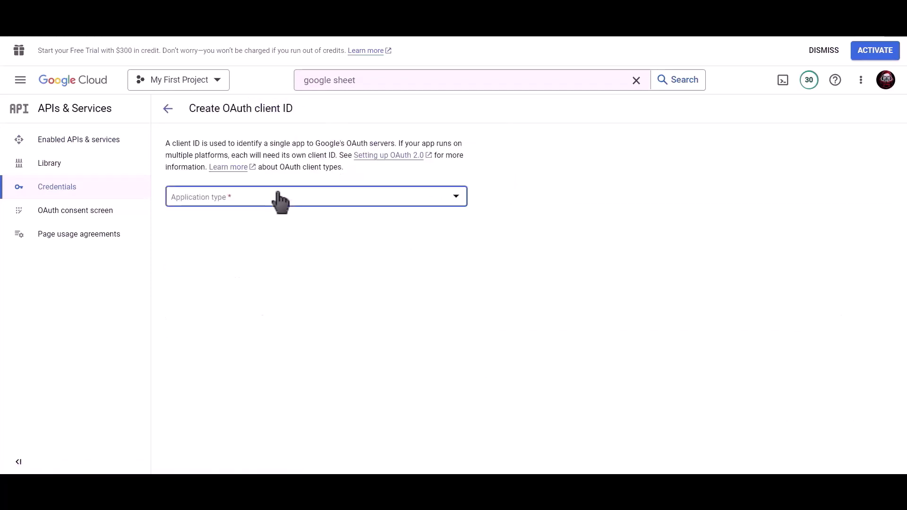
left_click(316, 196)
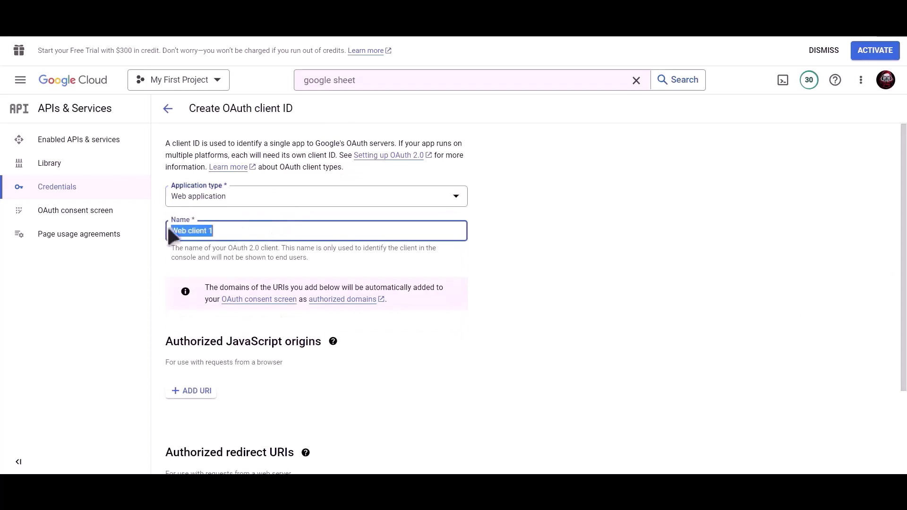
type("Bit Int")
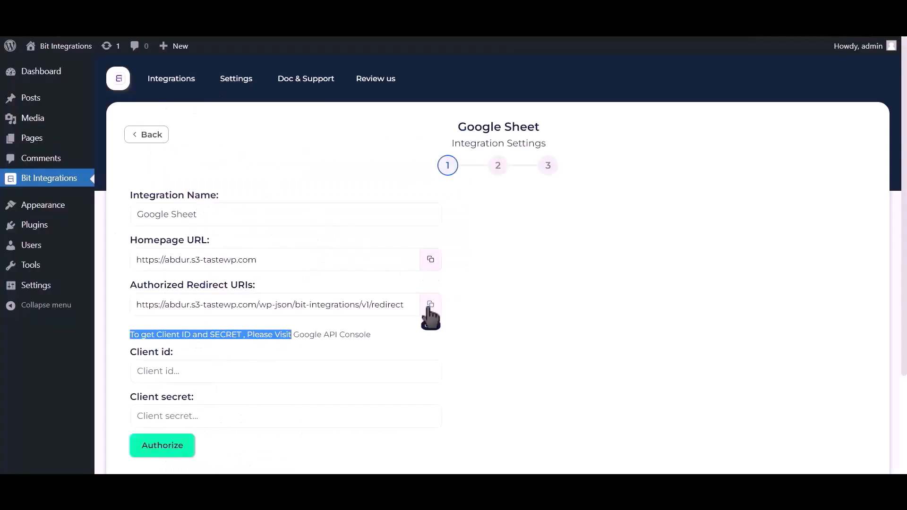
left_click(332, 334)
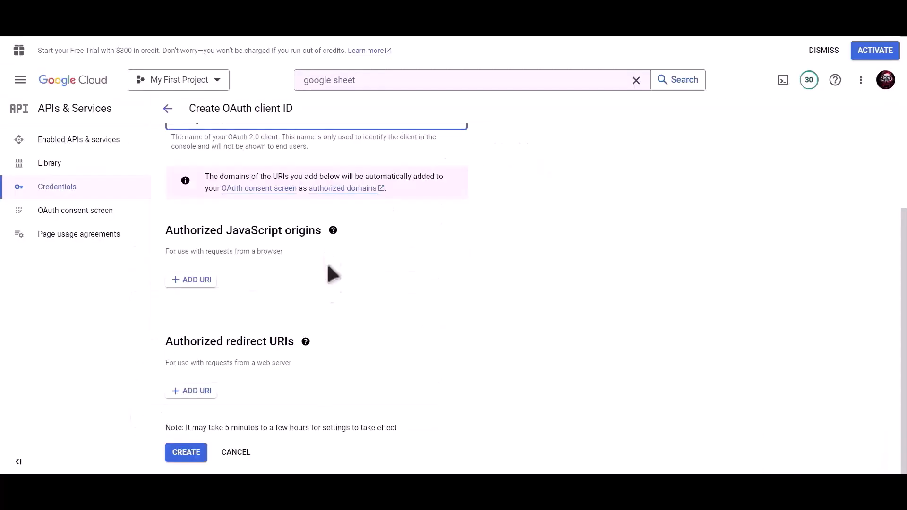
left_click(191, 391)
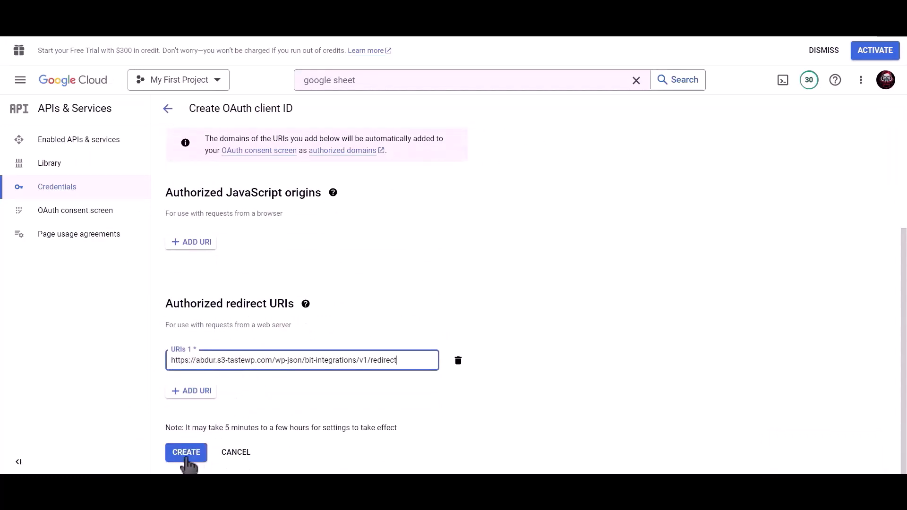
- Create the OAuth client with the Bit Integrations redirect URI authorized
left_click(186, 452)
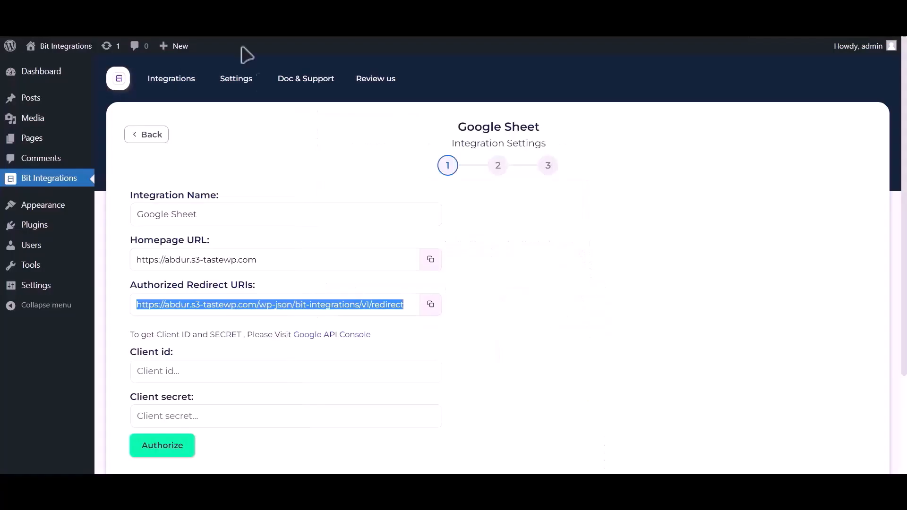
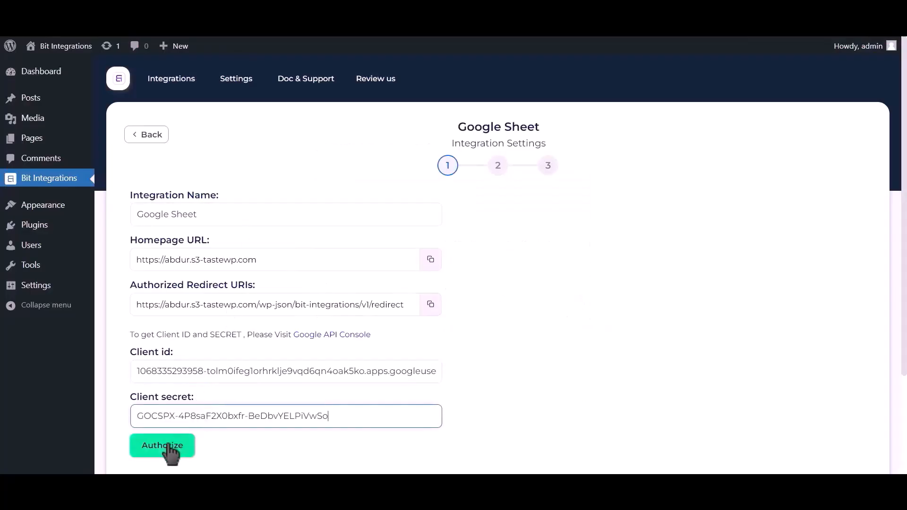
- Enter the OAuth client ID and GOCSPX client secret, then start Google authorization
left_click(162, 445)
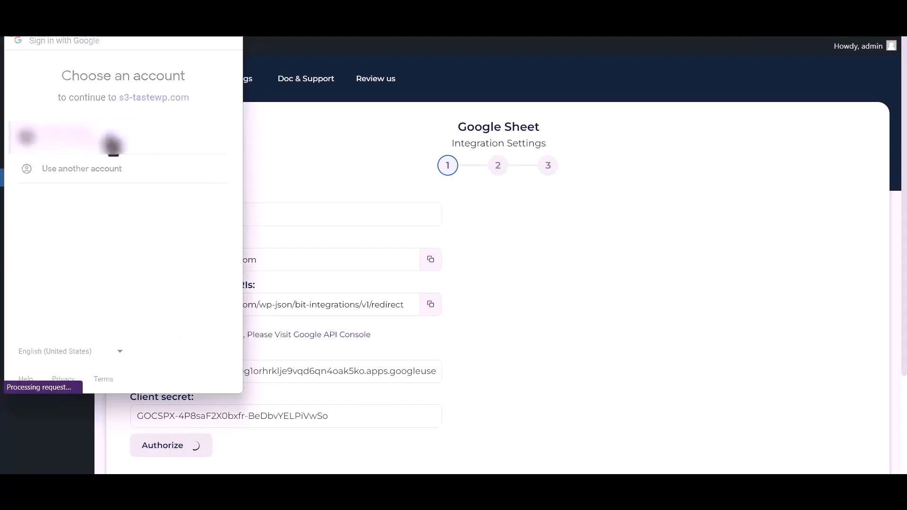
- Choose the Google account, proceed past the unverified-app warning, and allow access
left_click(52, 136)
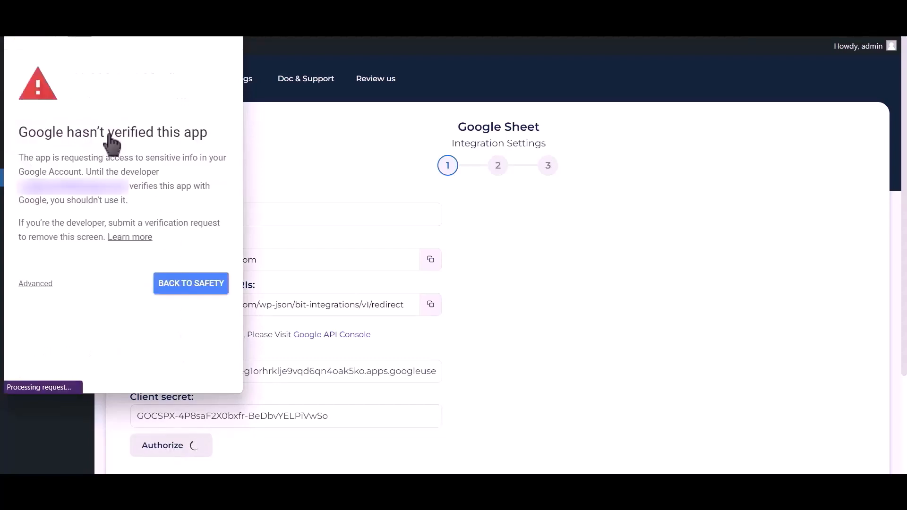
left_click(34, 283)
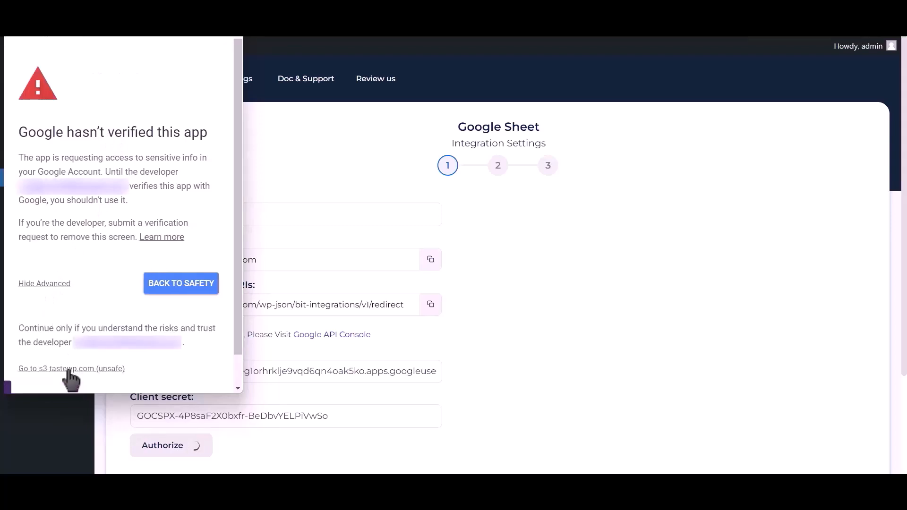
left_click(71, 368)
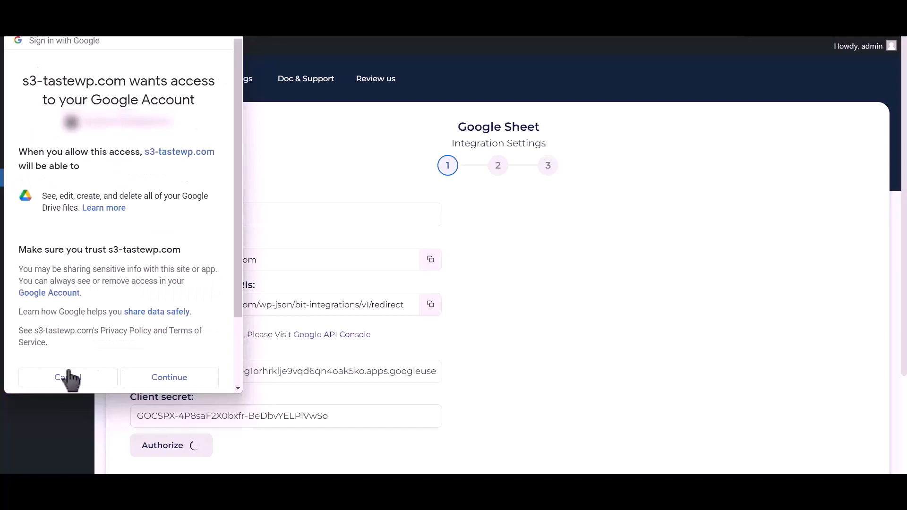
left_click(170, 377)
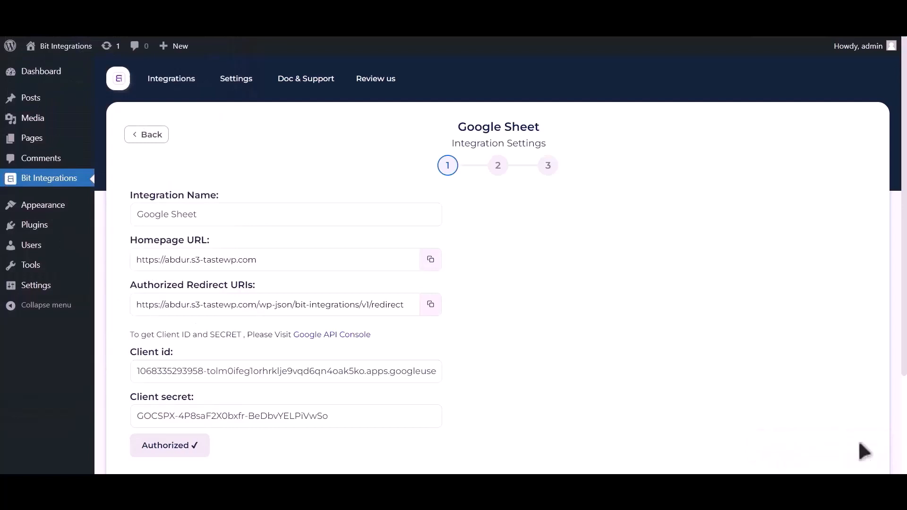
- On the spreadsheet step, select Post_Google_Sheet and open its worksheet list
scroll("down", 3)
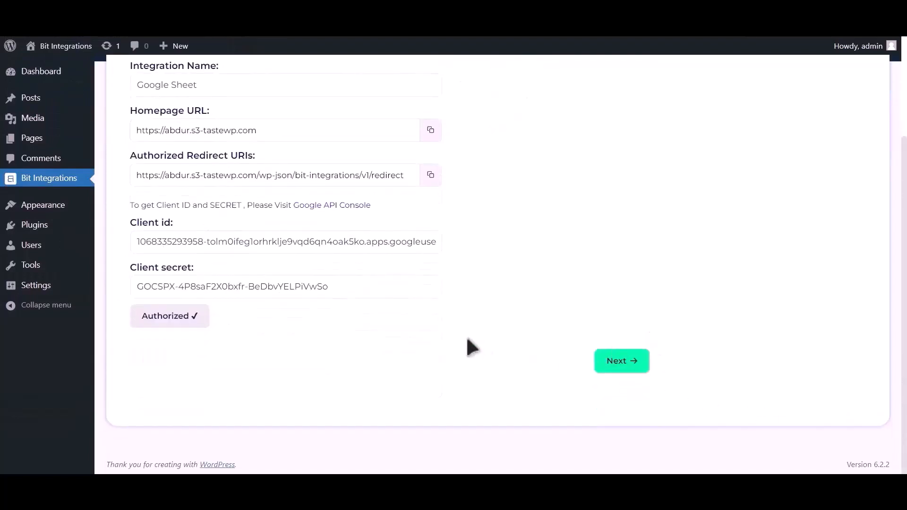
left_click(621, 361)
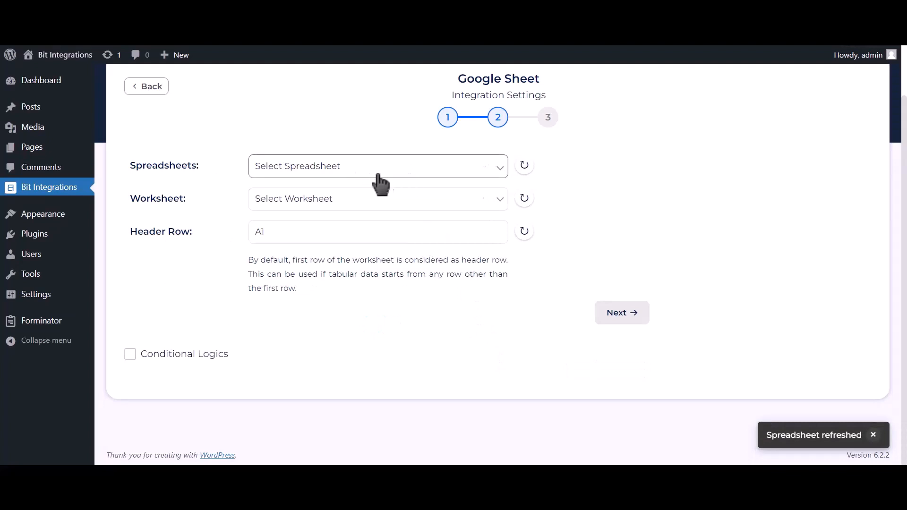
left_click(377, 166)
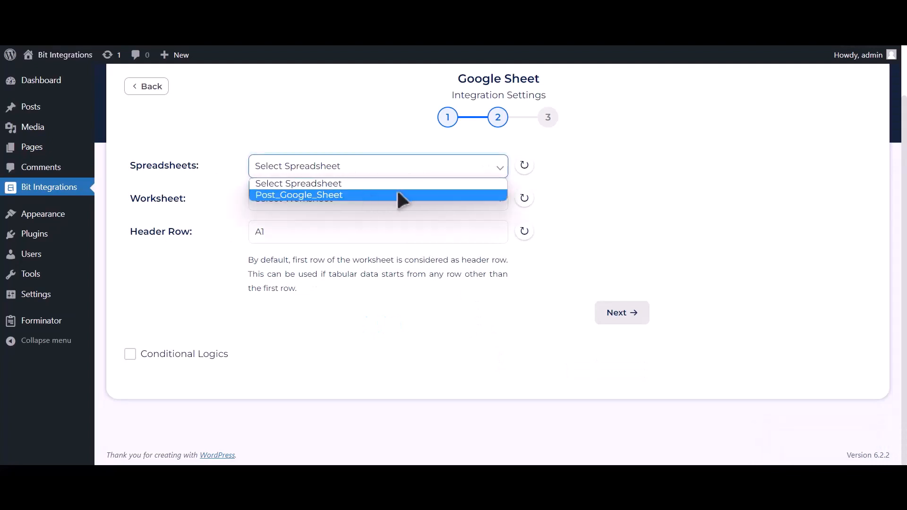
left_click(299, 195)
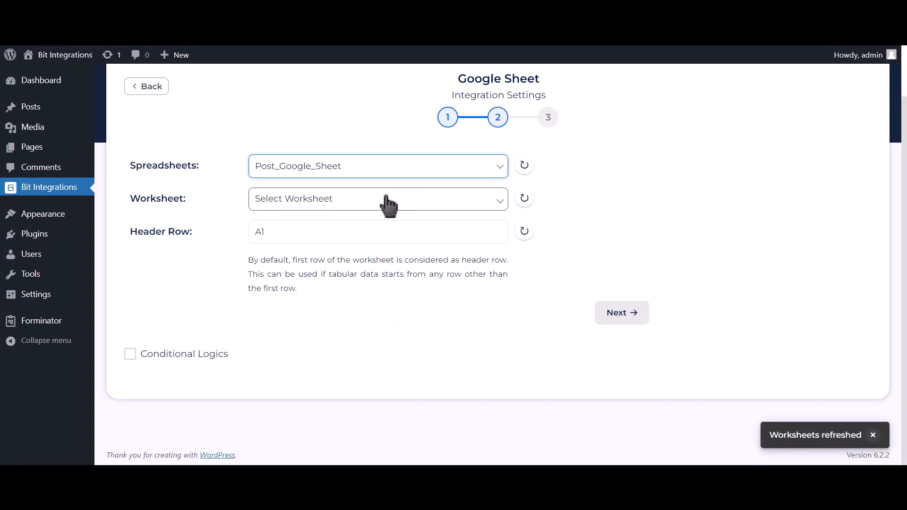
left_click(376, 198)
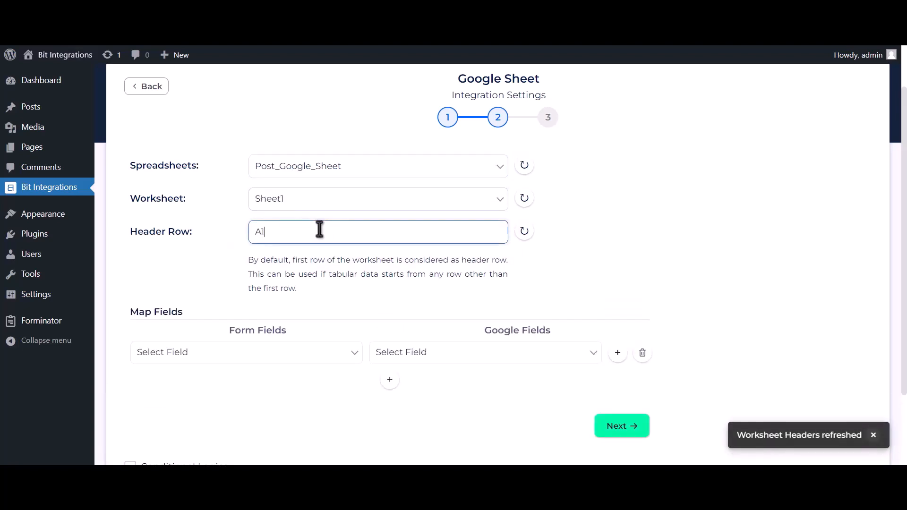
scroll("down", 3)
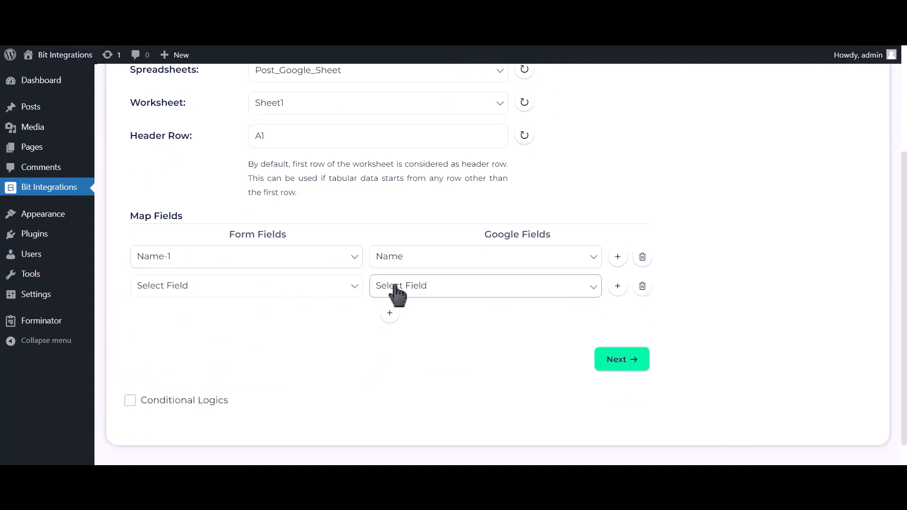
- Add mappings Email Address-1 → Email Address and Phone Number-1 → Phone Number
left_click(485, 285)
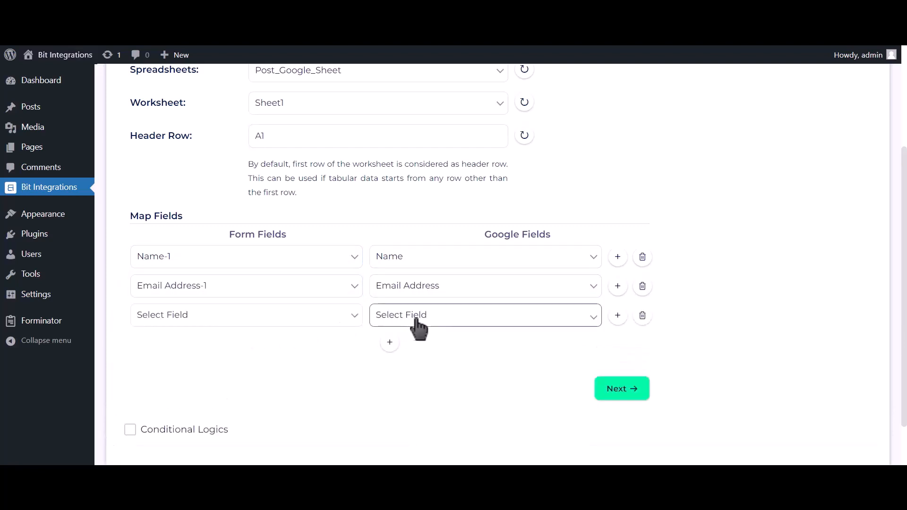
left_click(485, 315)
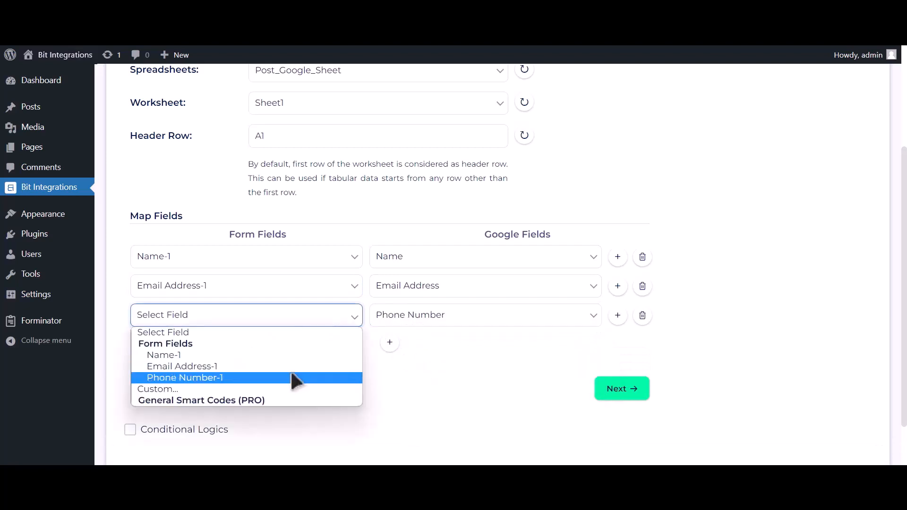
left_click(185, 378)
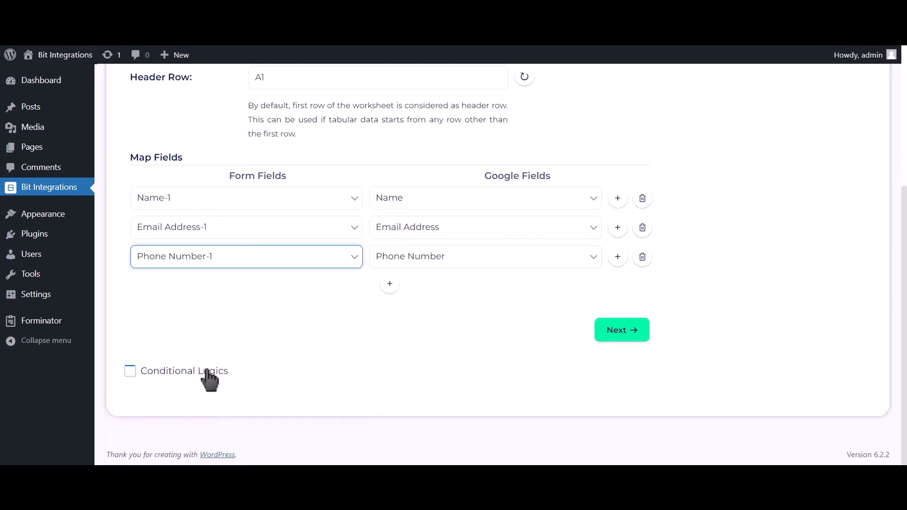
- Toggle Conditional Logics on then off, and Finish & Save the integration
left_click(130, 371)
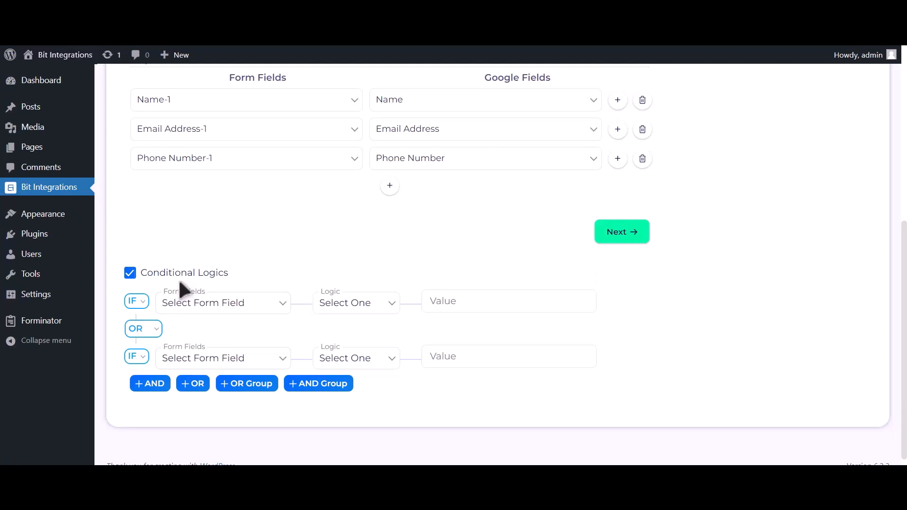
left_click(129, 273)
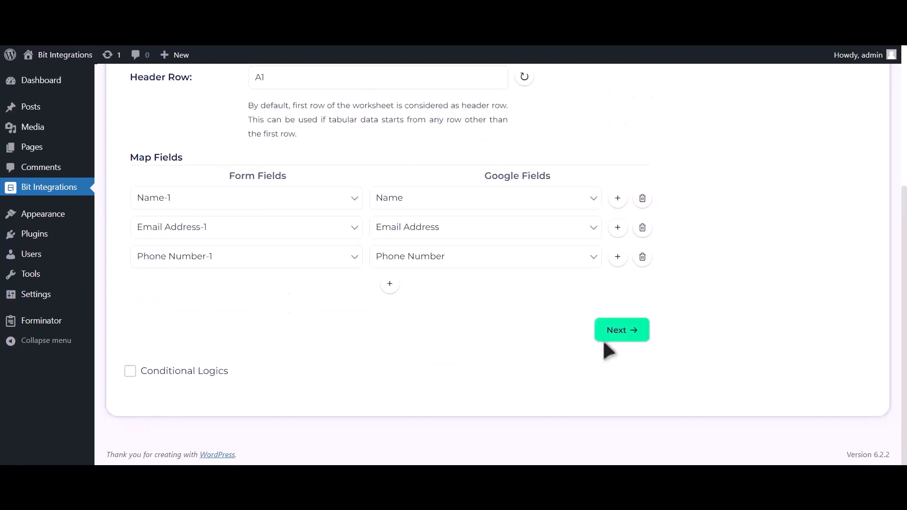
left_click(622, 330)
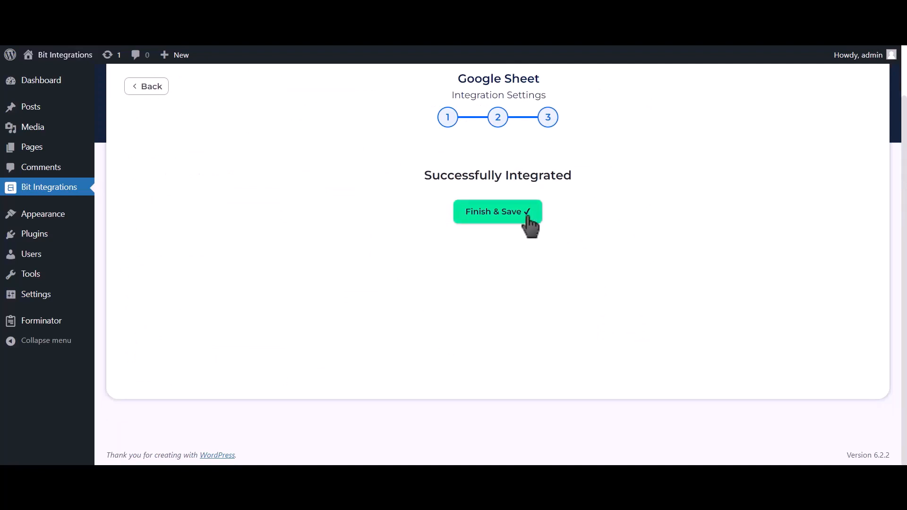
left_click(496, 211)
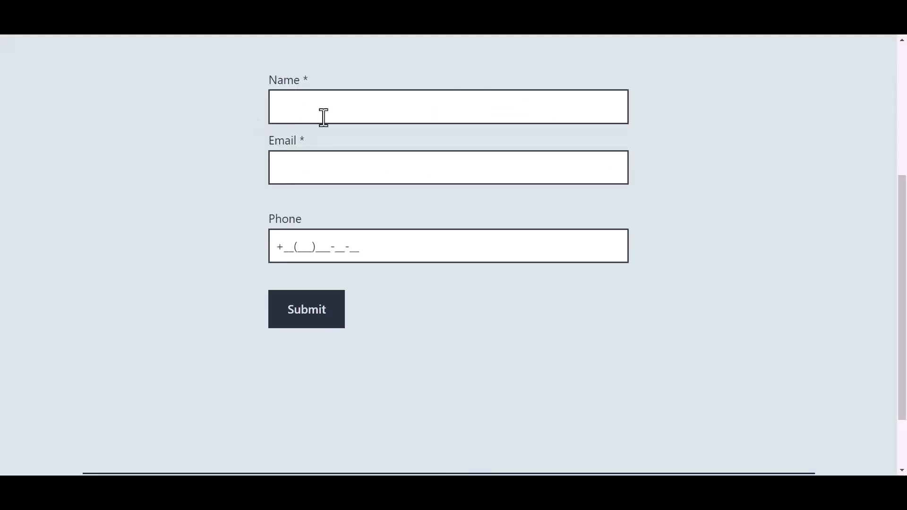
type("B")
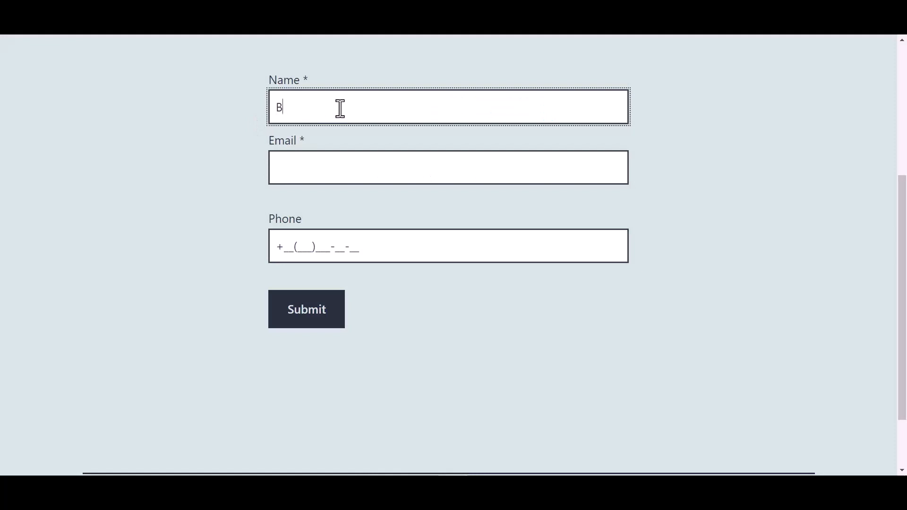
type("it In")
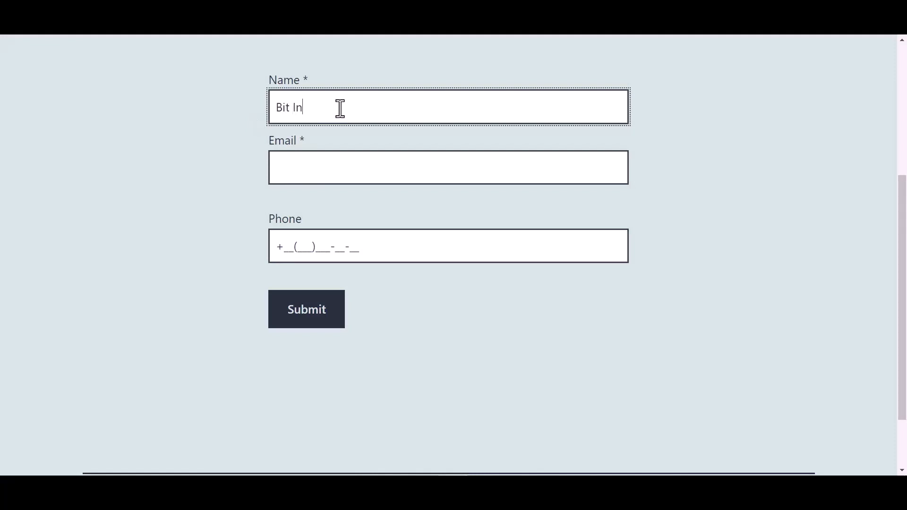
type("tegration")
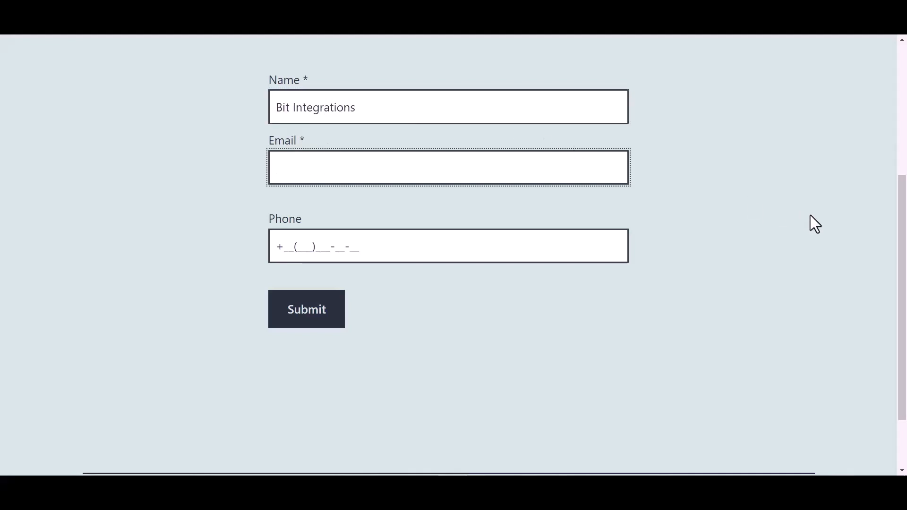
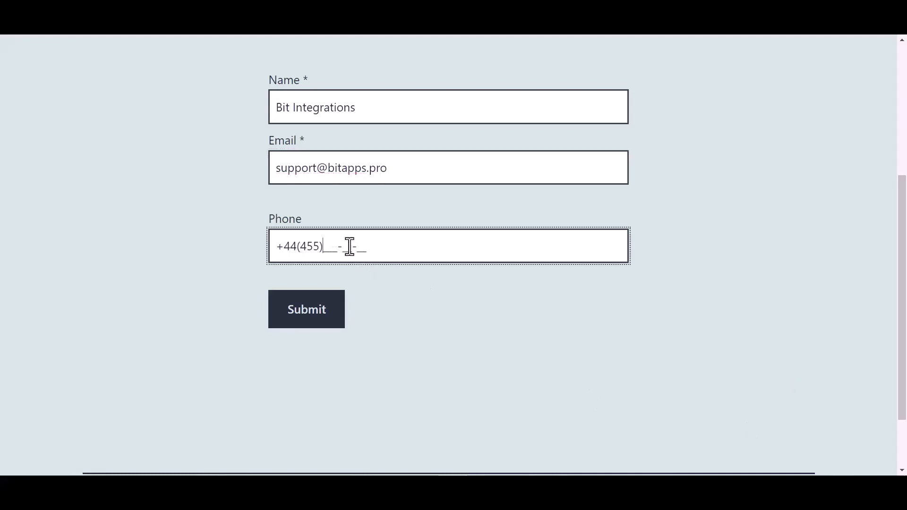
type("566")
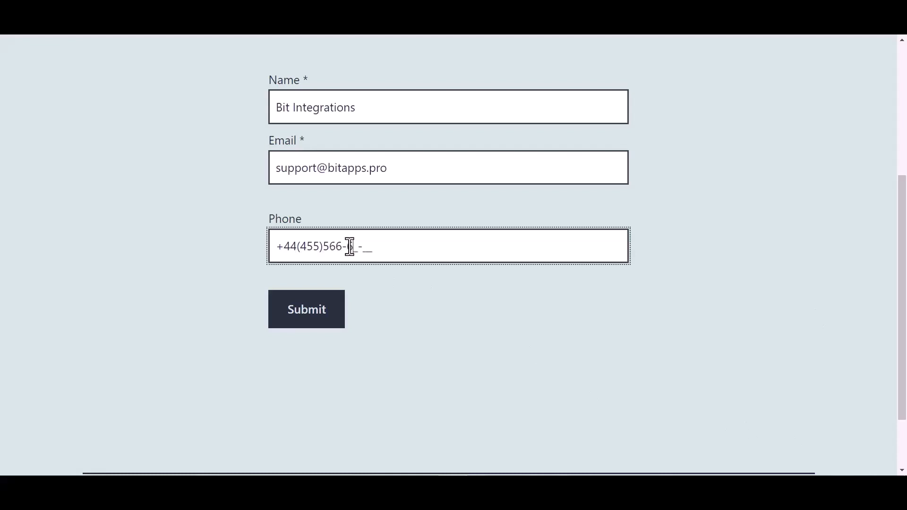
left_click(306, 309)
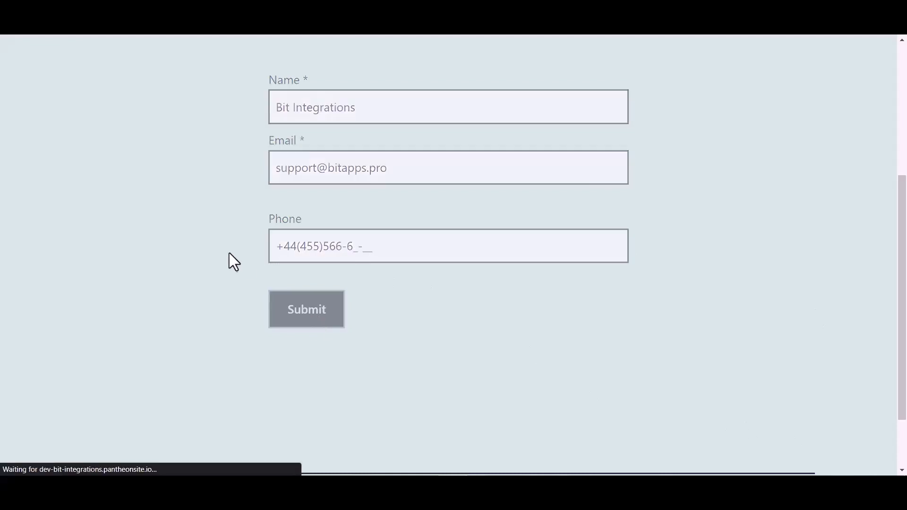
left_click(306, 309)
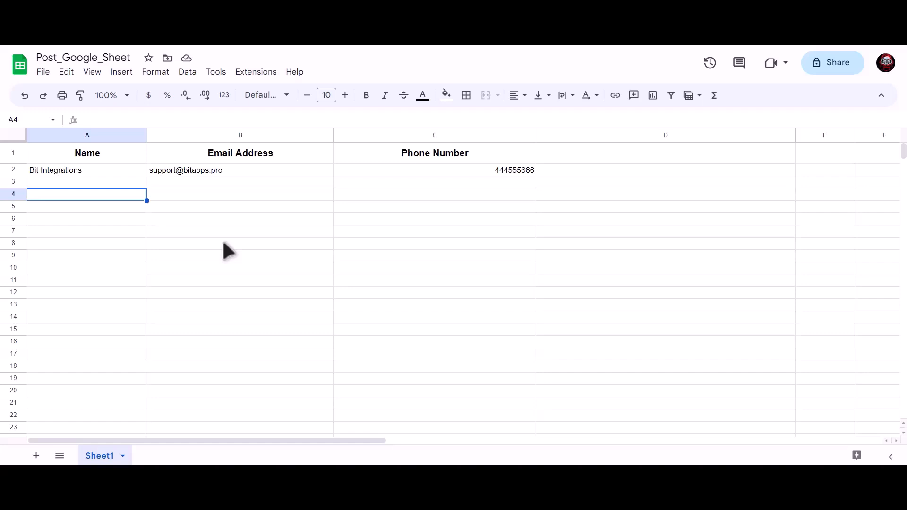
- Check cells A2 and C2 of Post_Google_Sheet for Bit Integrations and 444555666
left_click(87, 170)
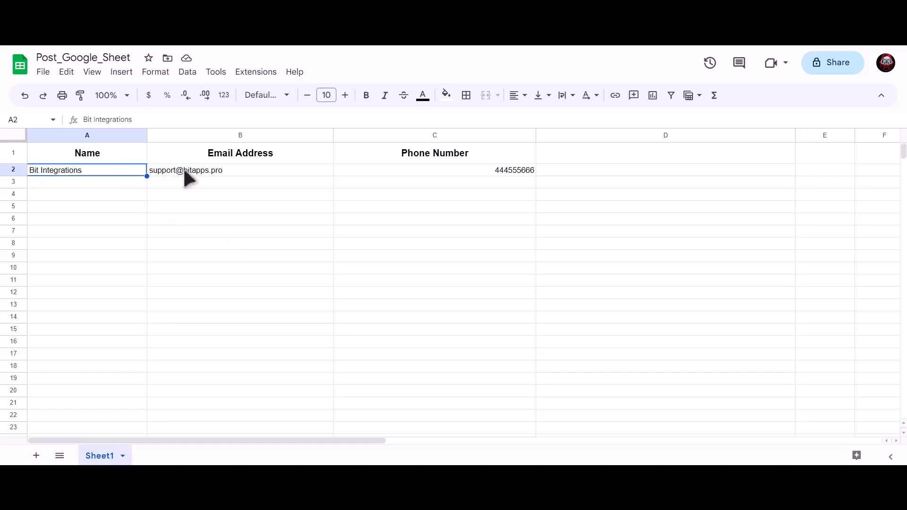
left_click(434, 170)
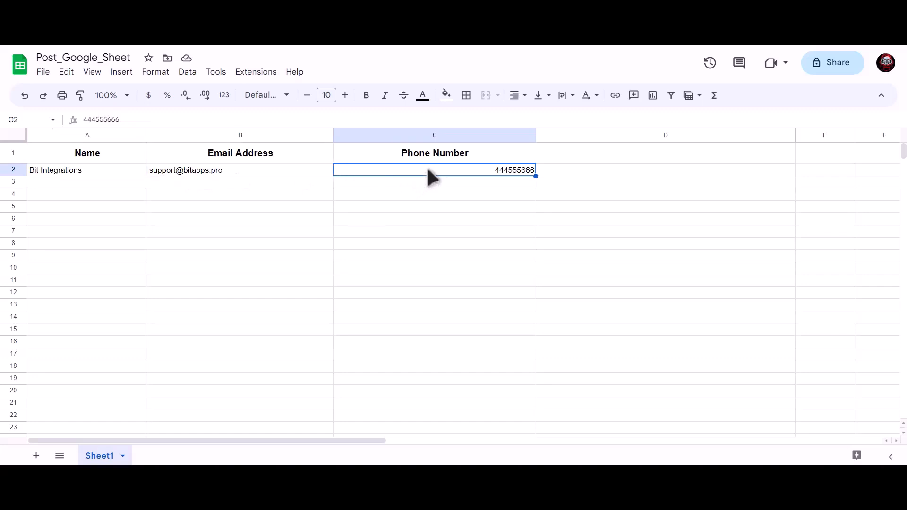
left_click(239, 218)
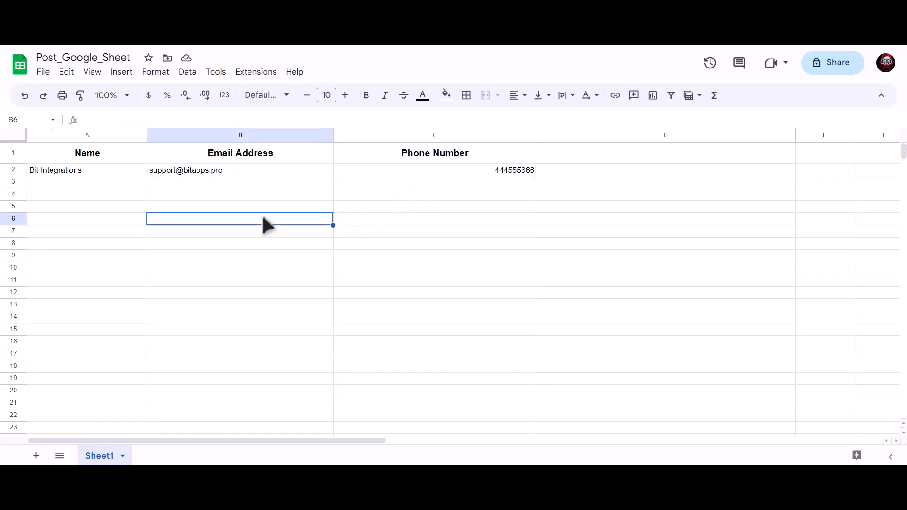